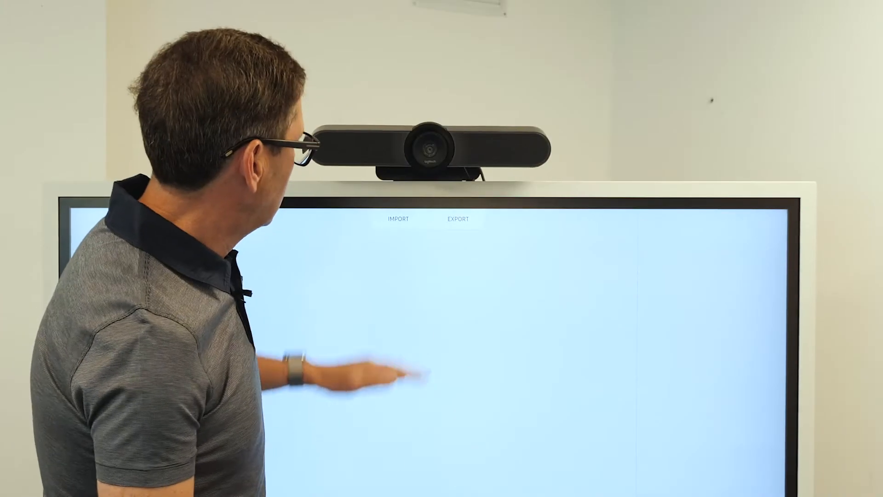
pyautogui.click(397, 218)
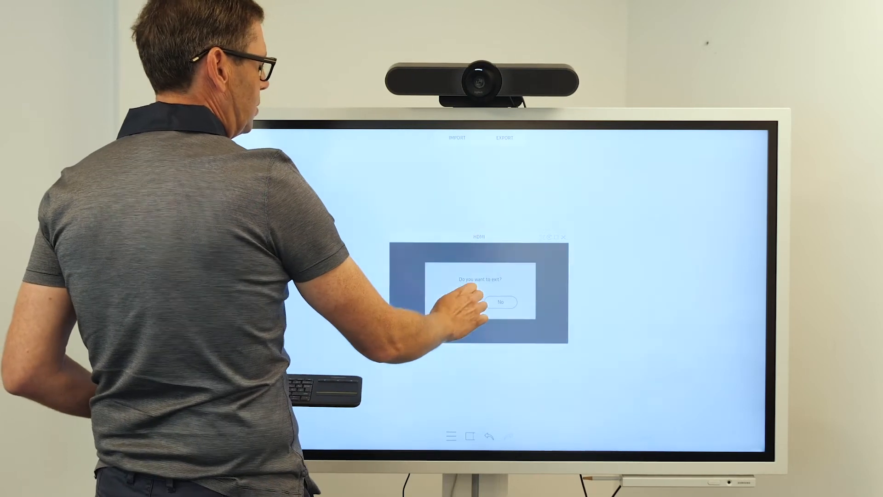
pyautogui.click(471, 293)
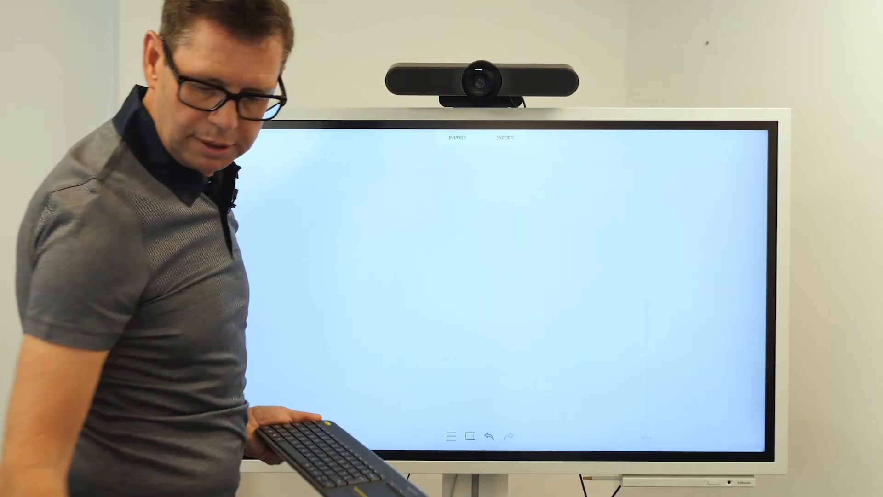